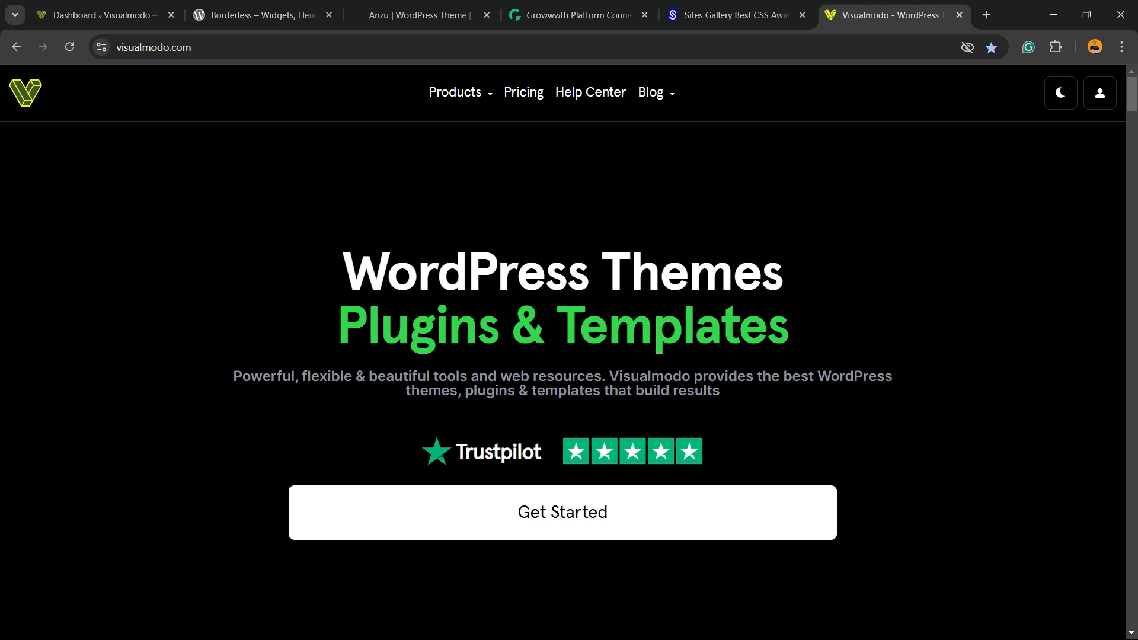
- Switch from the Visualmodo homepage to the site's WordPress admin dashboard
{"action": "left_click", "coordinate": [102, 14]}
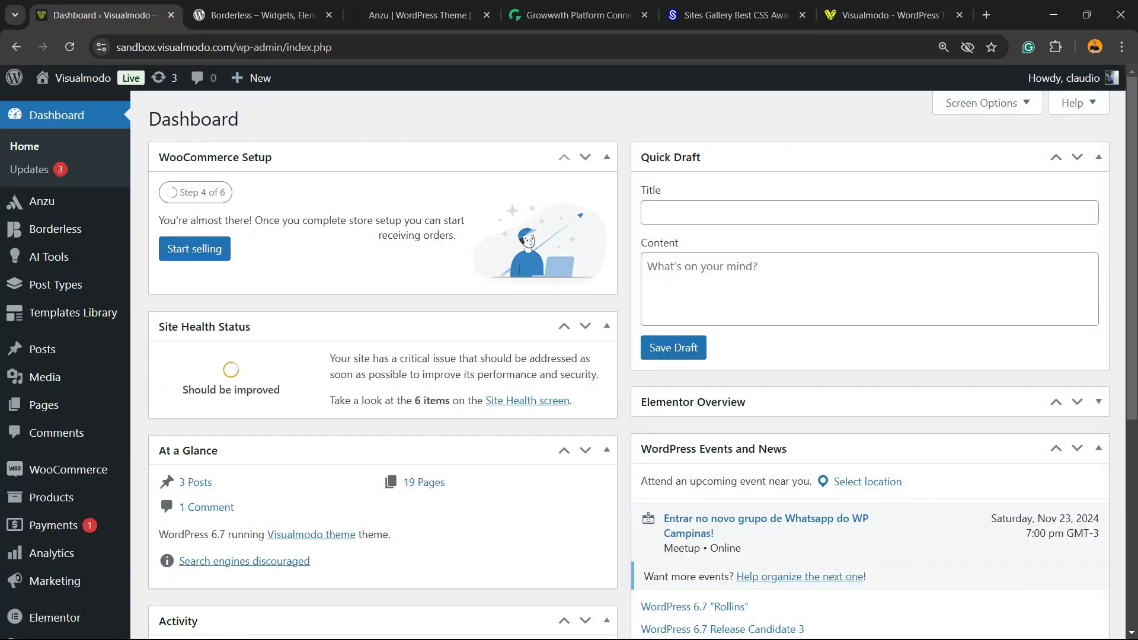
{"action": "mouse_move", "coordinate": [44, 256]}
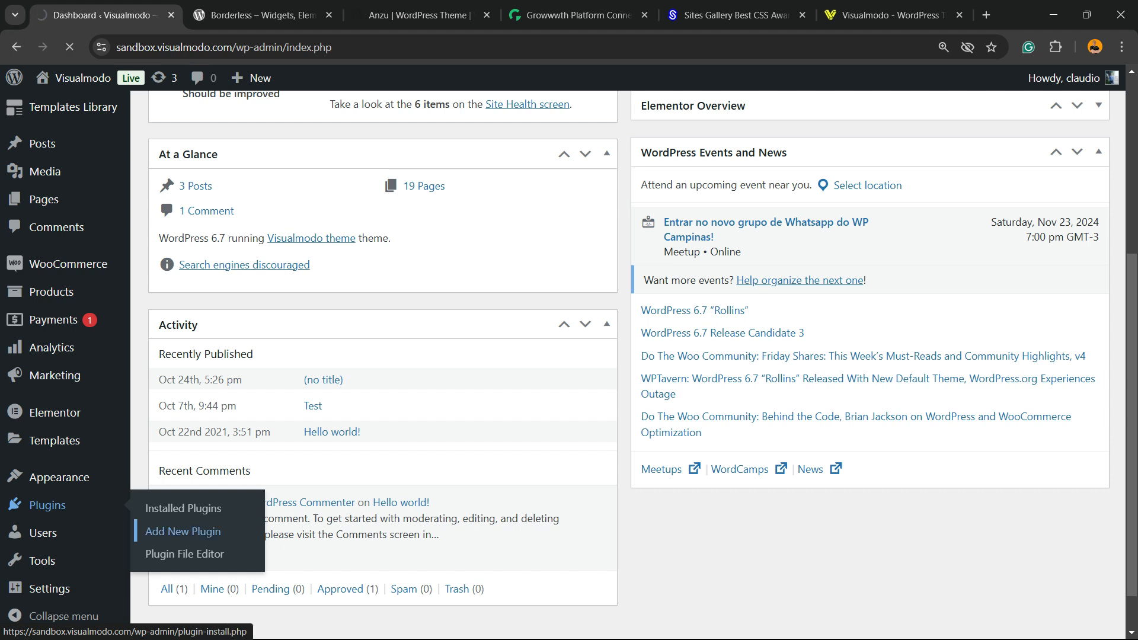
- Go to the Add Plugins page from the Plugins menu
{"action": "left_click", "coordinate": [183, 531]}
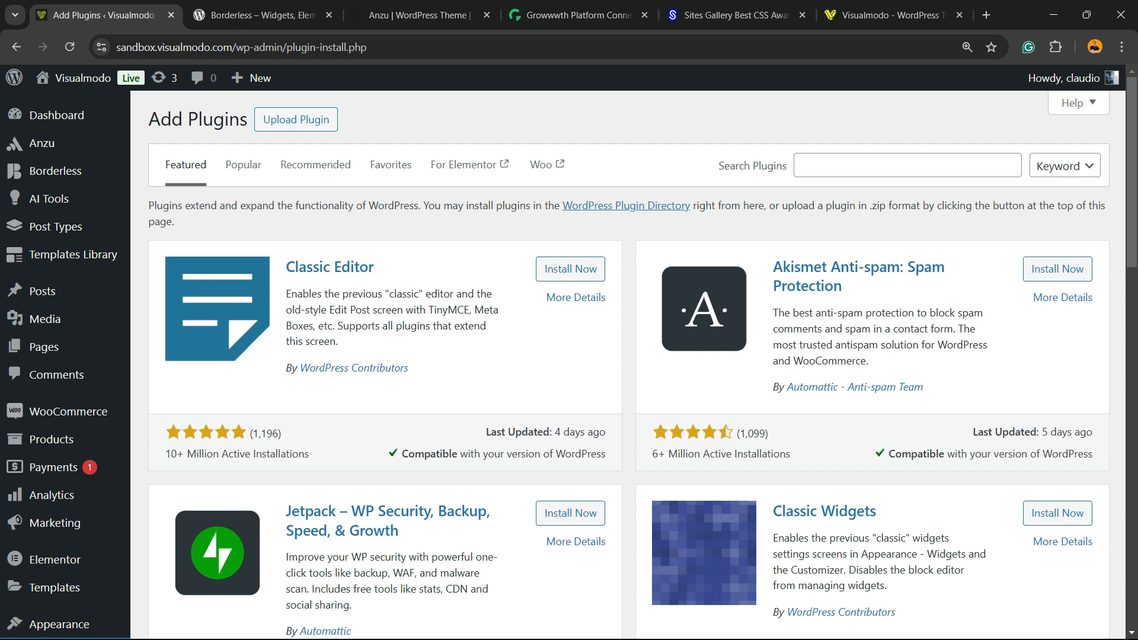
- Search the plugin directory for 'element' to reach Elementor
{"action": "left_click", "coordinate": [907, 165]}
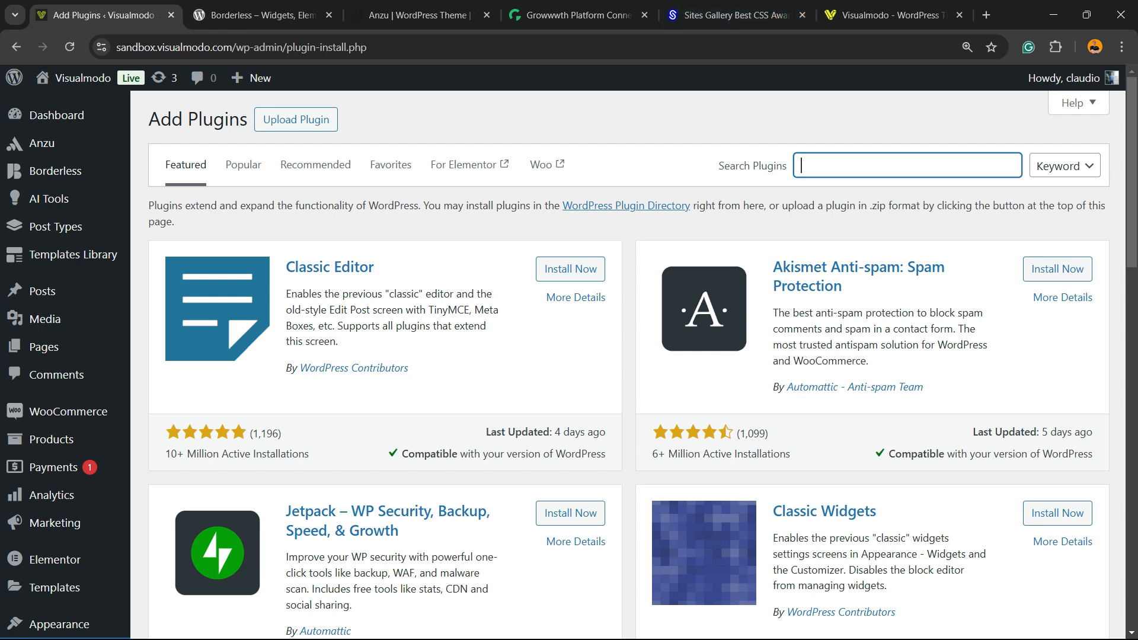
{"action": "type", "text": "element"}
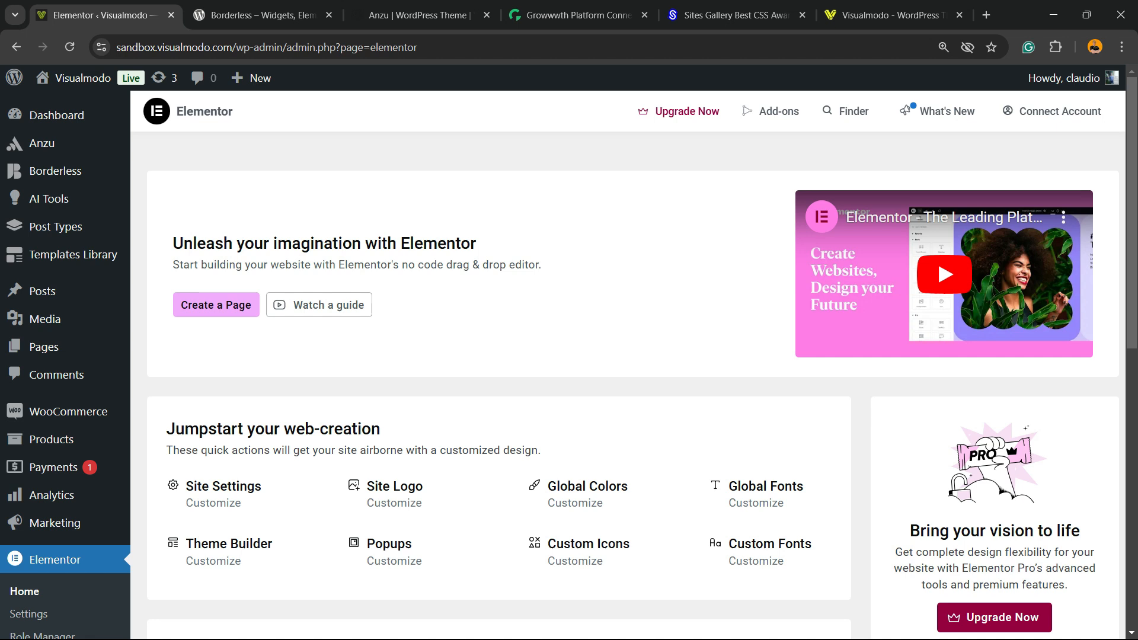
- Launch Elementor's Global Colors customization from the Jumpstart section
{"action": "scroll", "scroll_direction": "down", "scroll_amount": 3}
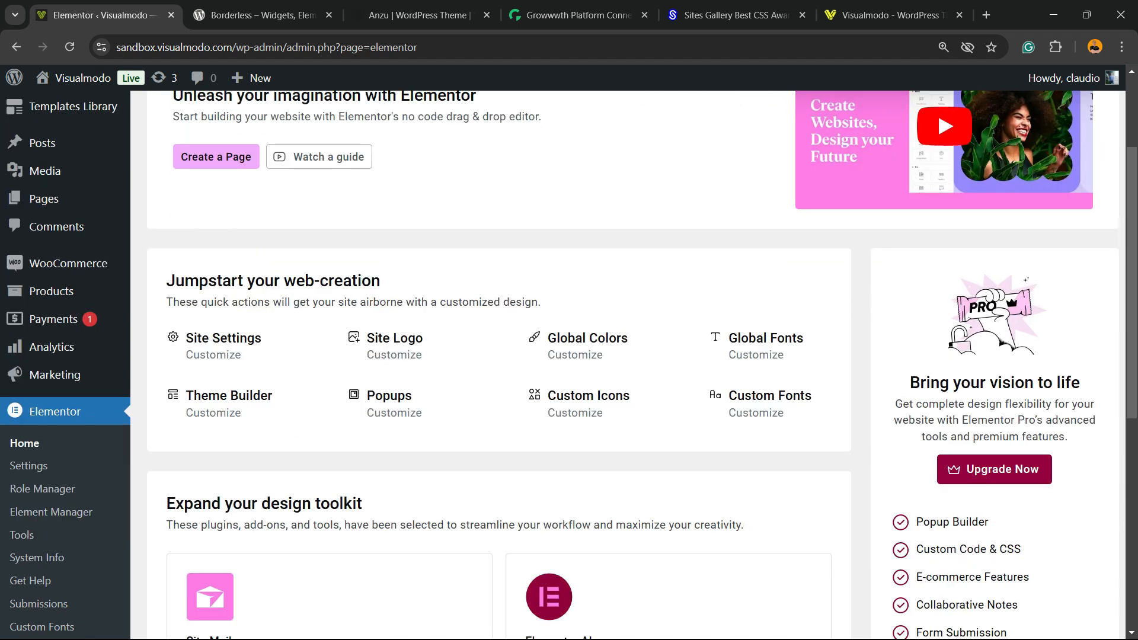
{"action": "double_click", "coordinate": [273, 280]}
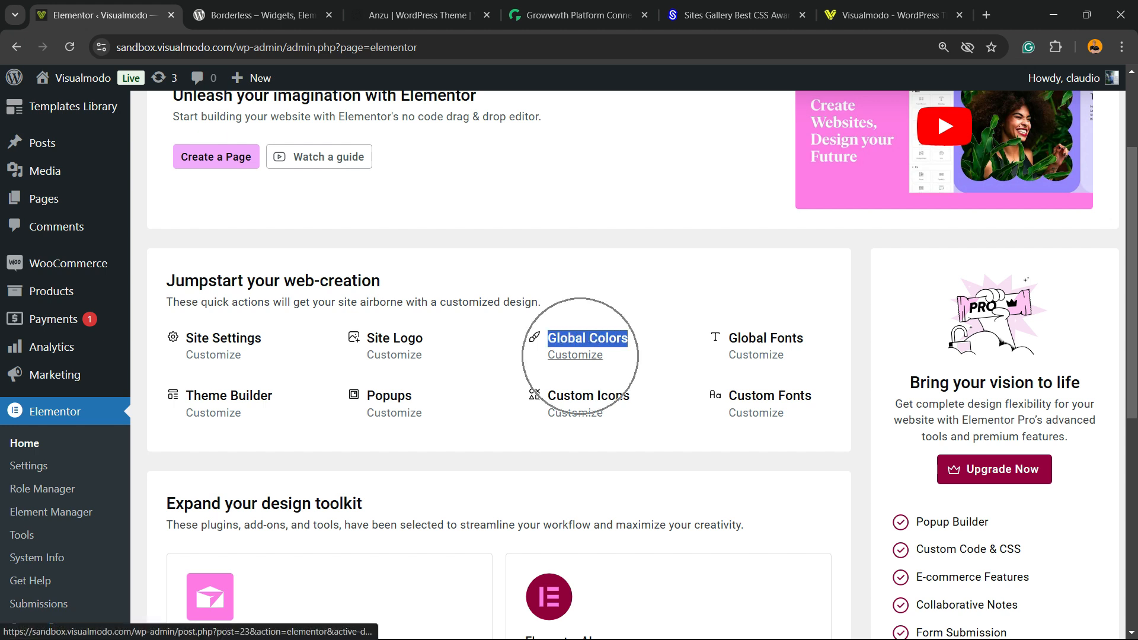
{"action": "left_click", "coordinate": [573, 355]}
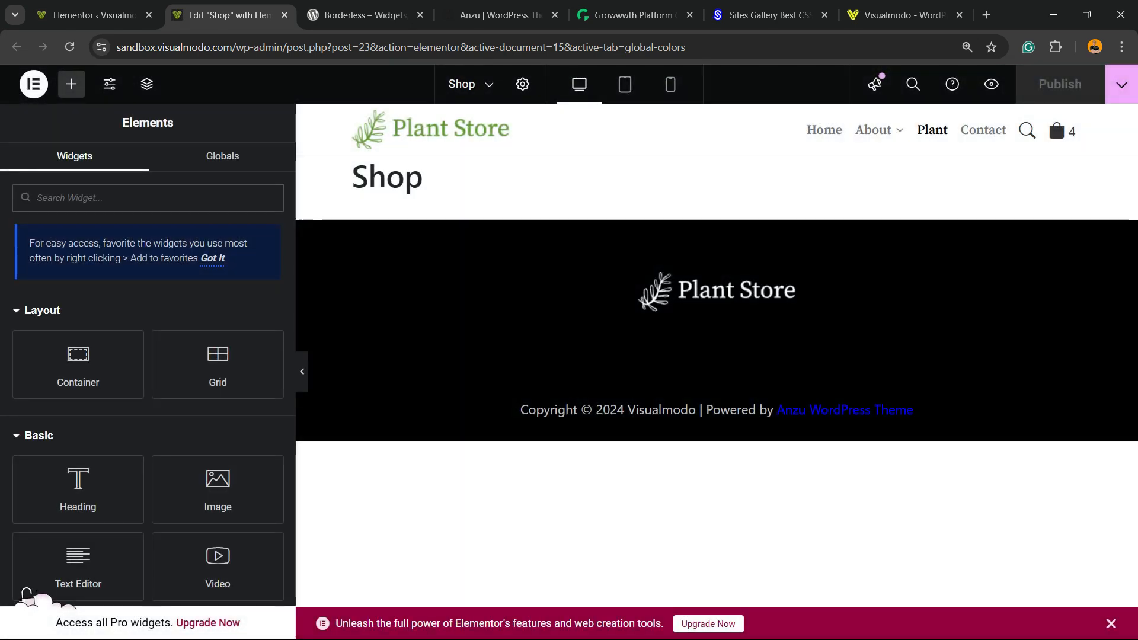
- Change the Primary global colour from #6EC1E4 to yellow-green #D4E46E
{"action": "left_click", "coordinate": [110, 84]}
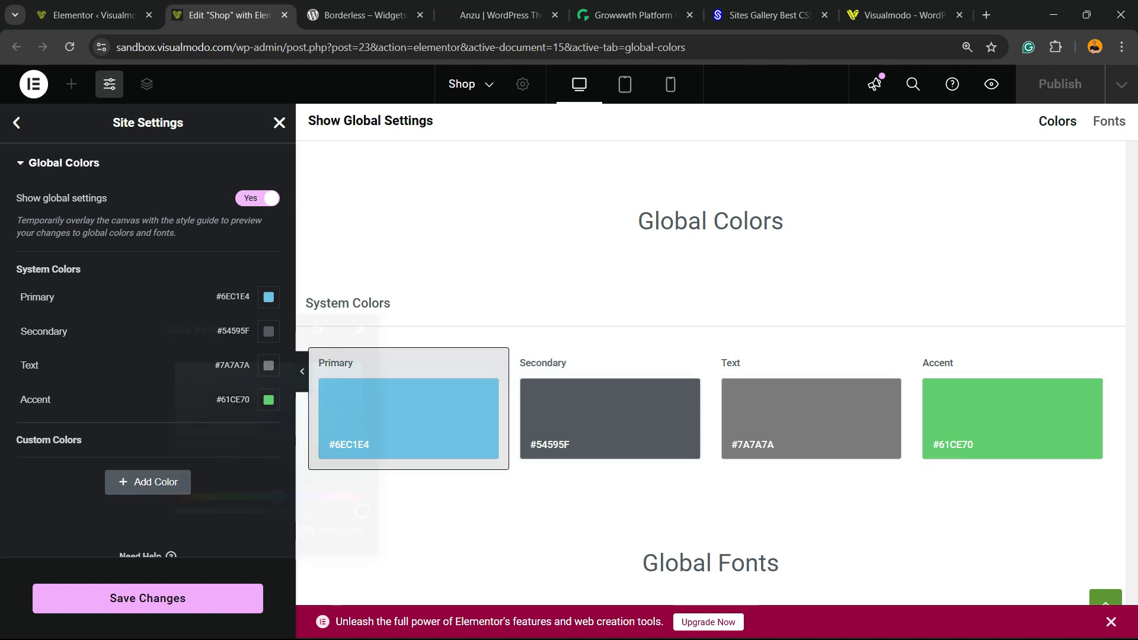
{"action": "left_click", "coordinate": [268, 296]}
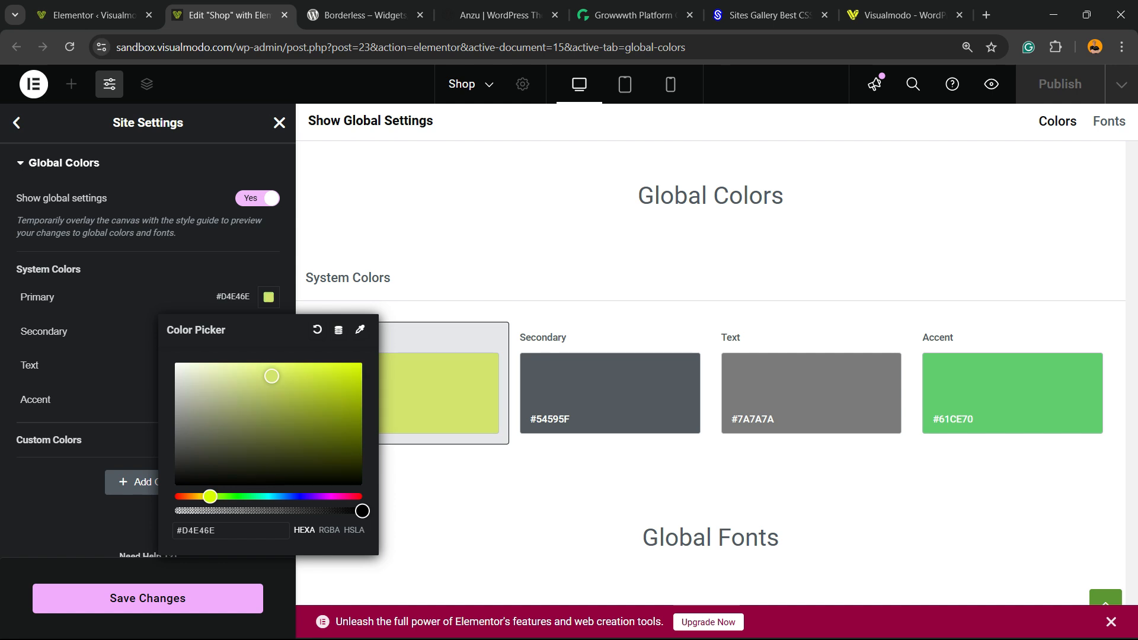
{"action": "left_click", "coordinate": [267, 331]}
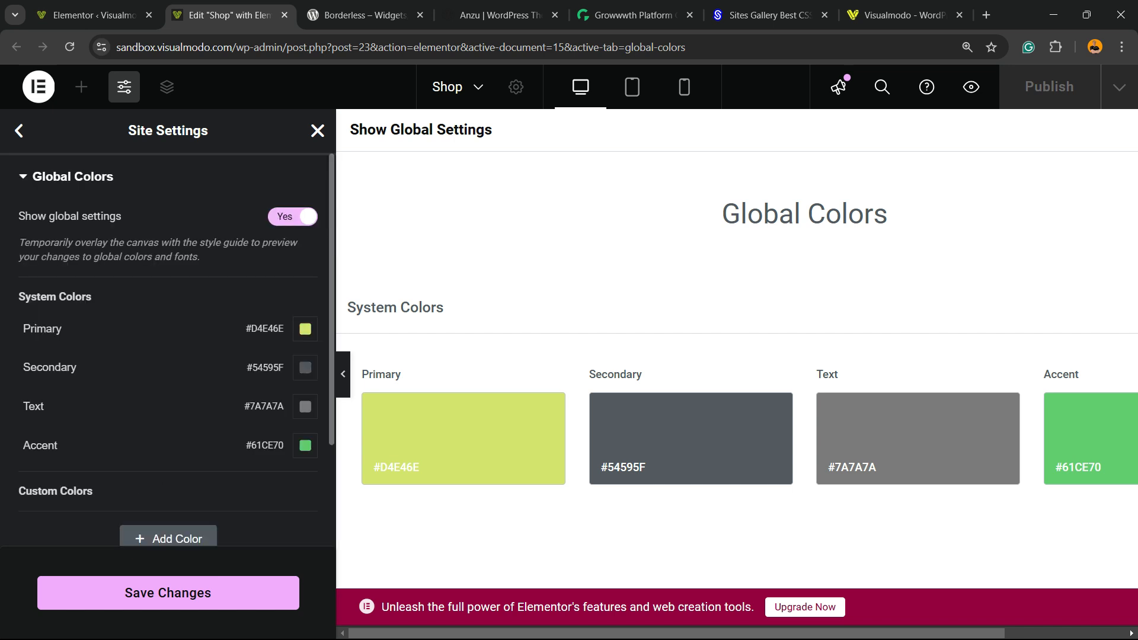
- Add a custom global colour 'rrfrrfrfr' set to purple #8A3ED6
{"action": "left_click", "coordinate": [292, 216]}
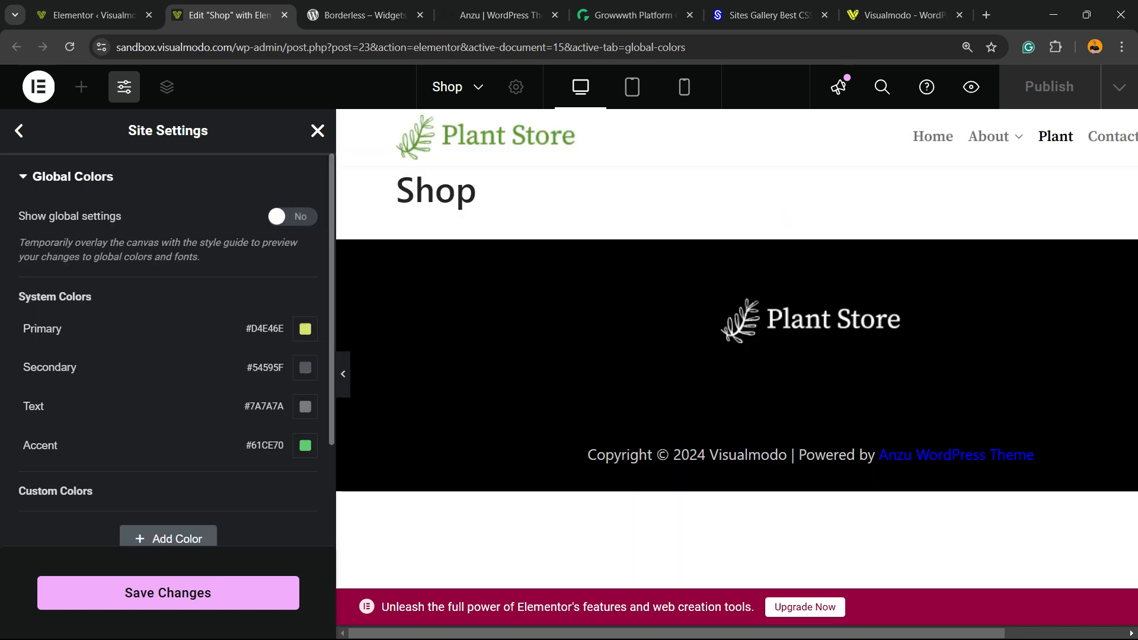
{"action": "left_click", "coordinate": [292, 216]}
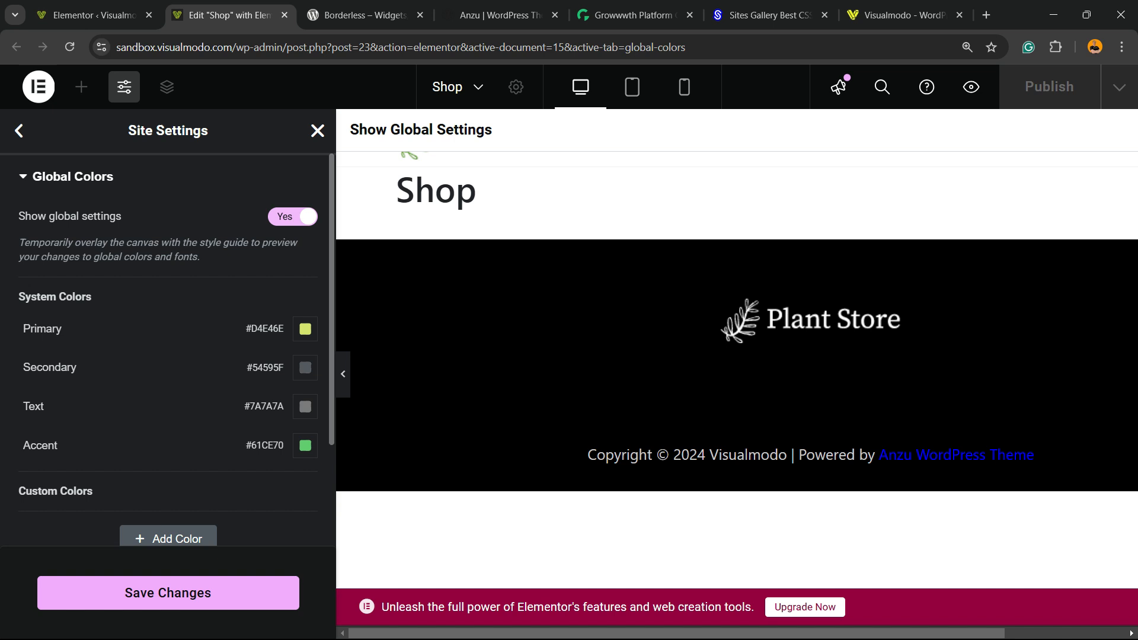
{"action": "left_click", "coordinate": [292, 216]}
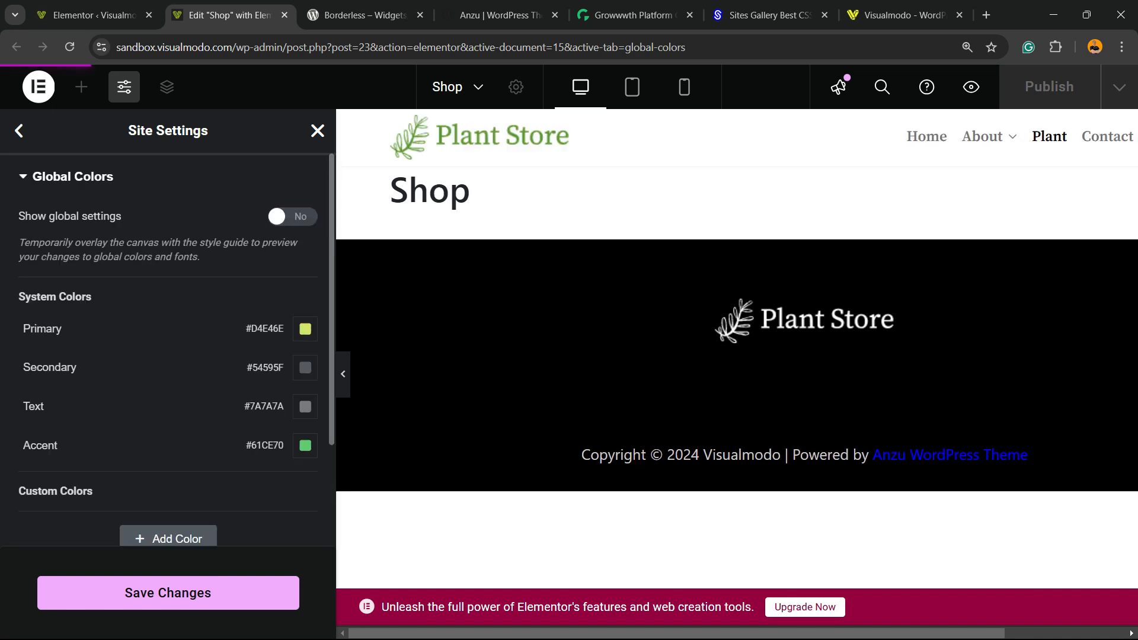
{"action": "left_click", "coordinate": [167, 537]}
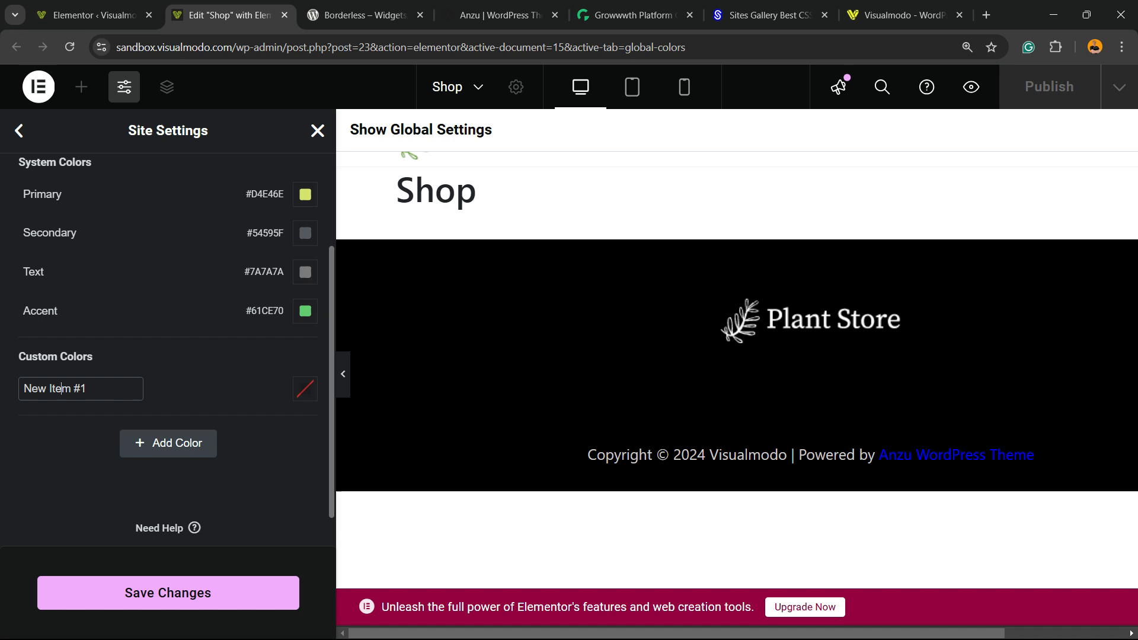
{"action": "left_click", "coordinate": [304, 389]}
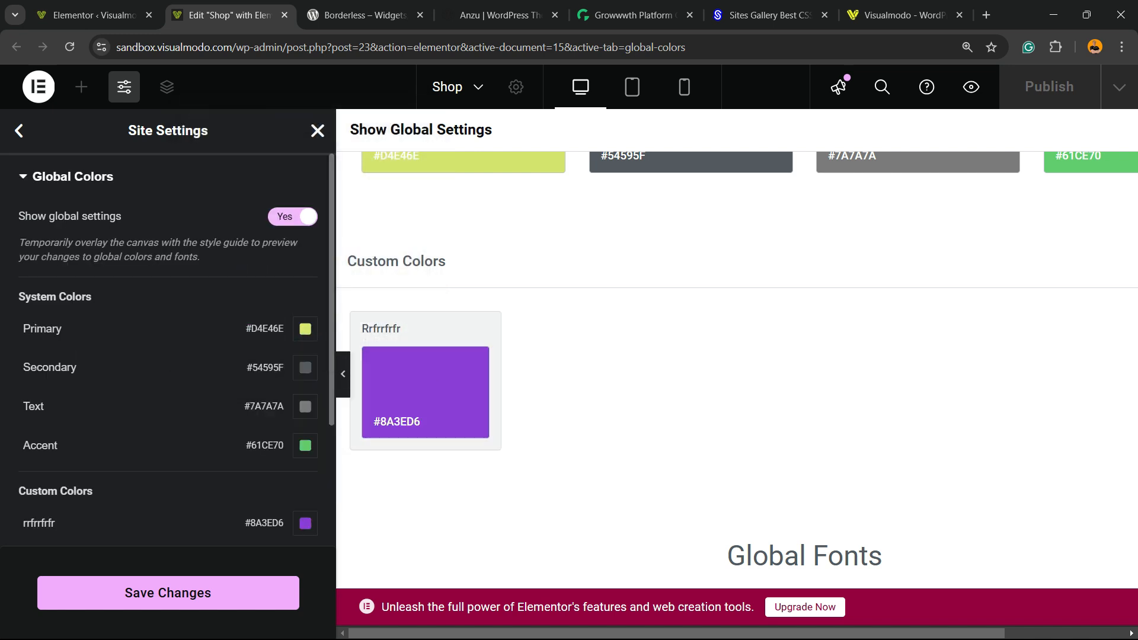
- Save the global colour changes and exit the editor to the Default Kit page
{"action": "scroll", "scroll_direction": "down", "scroll_amount": 3}
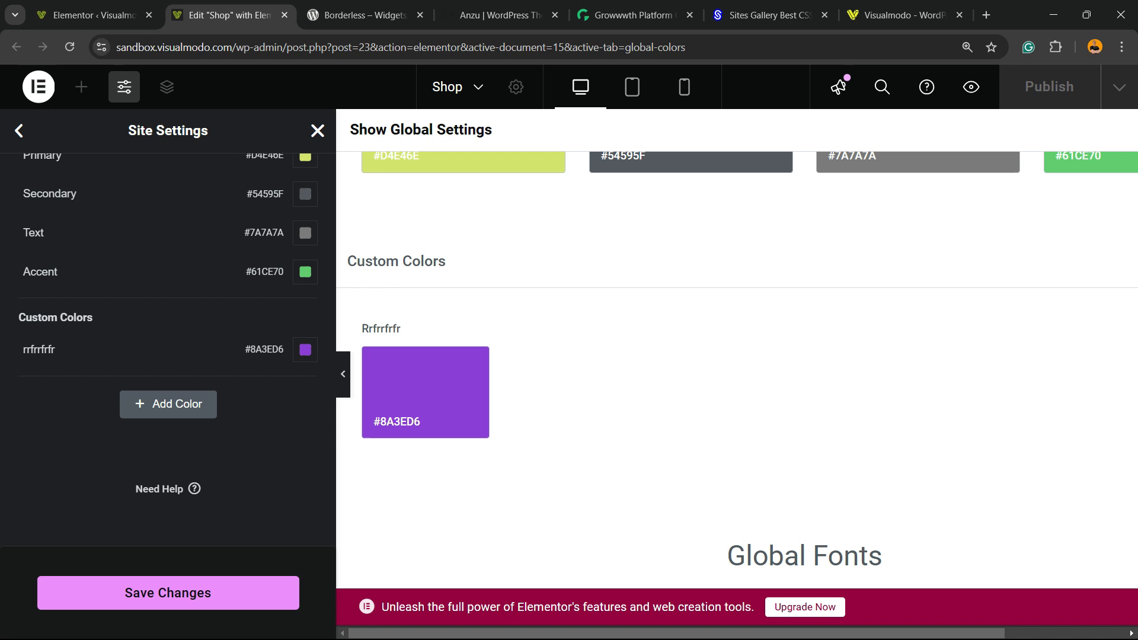
{"action": "left_click", "coordinate": [167, 593]}
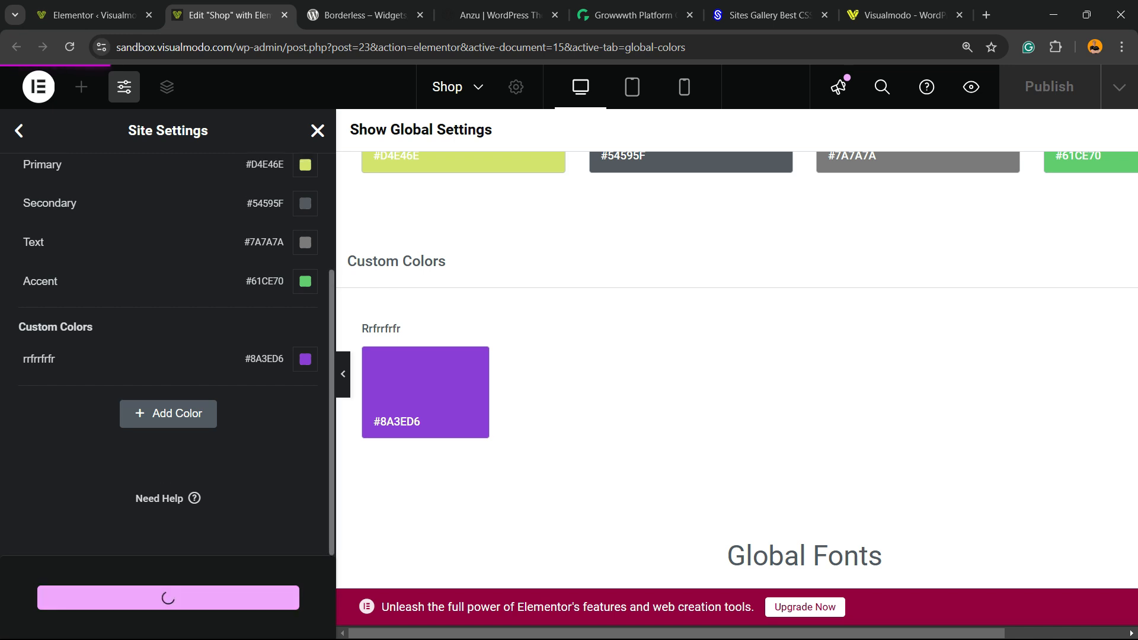
{"action": "left_click", "coordinate": [167, 597]}
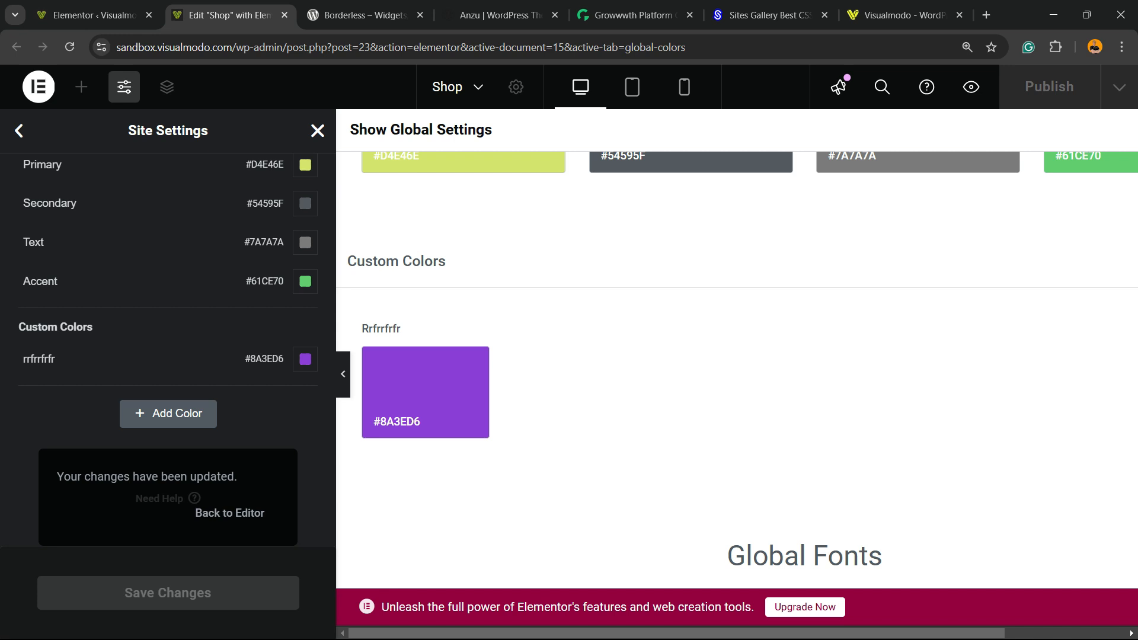
{"action": "left_click", "coordinate": [37, 87]}
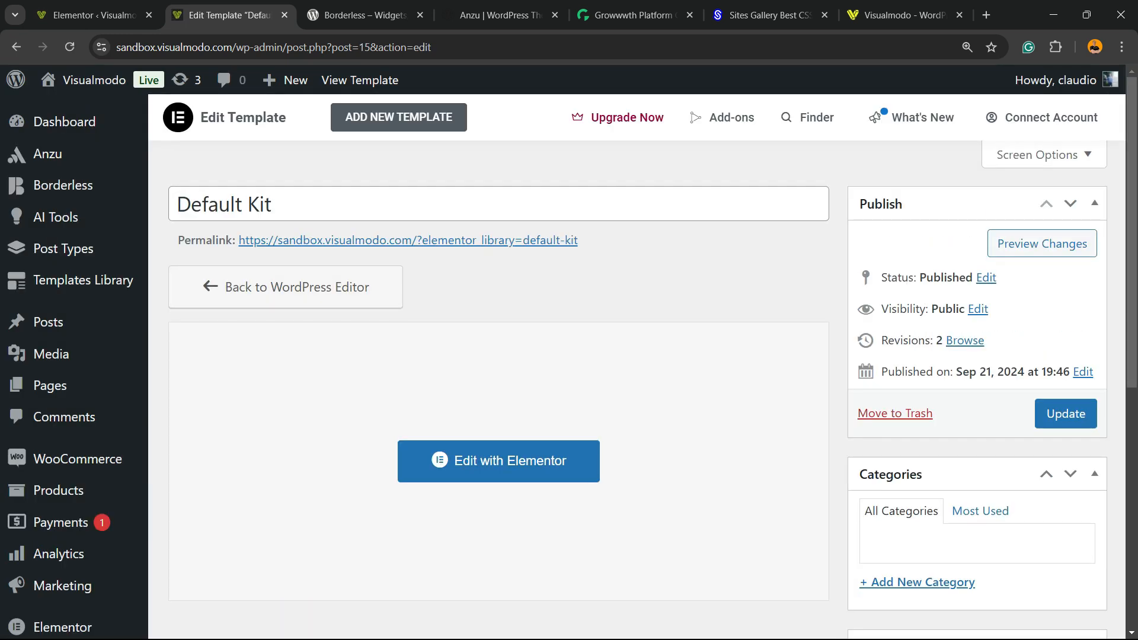
- Switch to the Borderless plugin page on WordPress.org
{"action": "left_click", "coordinate": [360, 14]}
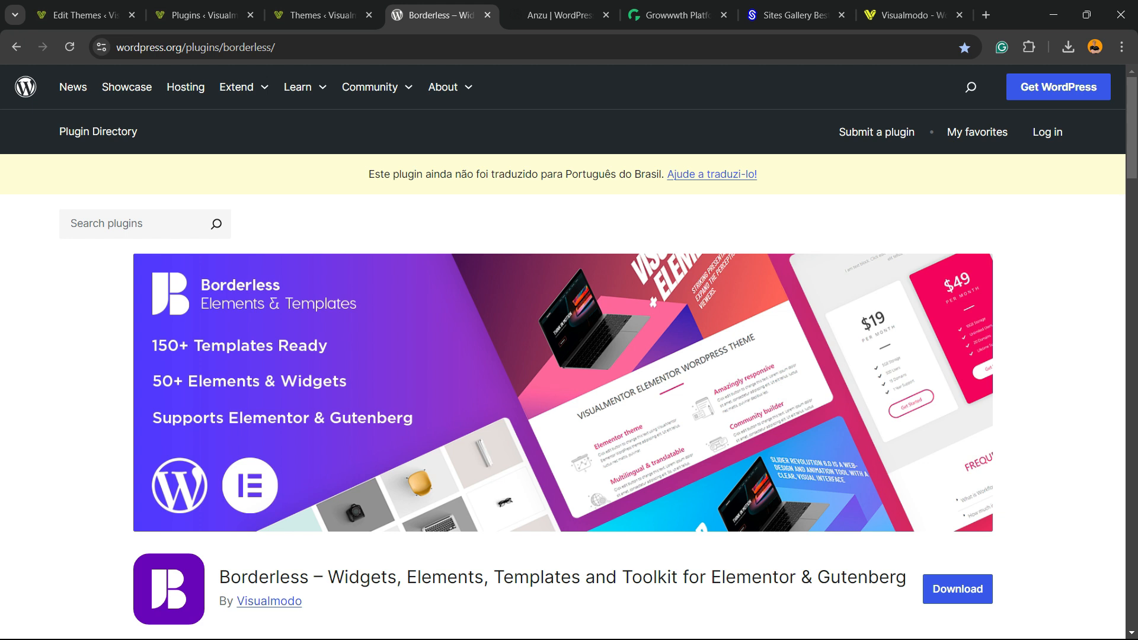
- View the Anzu theme page, then move on to the Growwwth homepage
{"action": "left_click", "coordinate": [558, 14]}
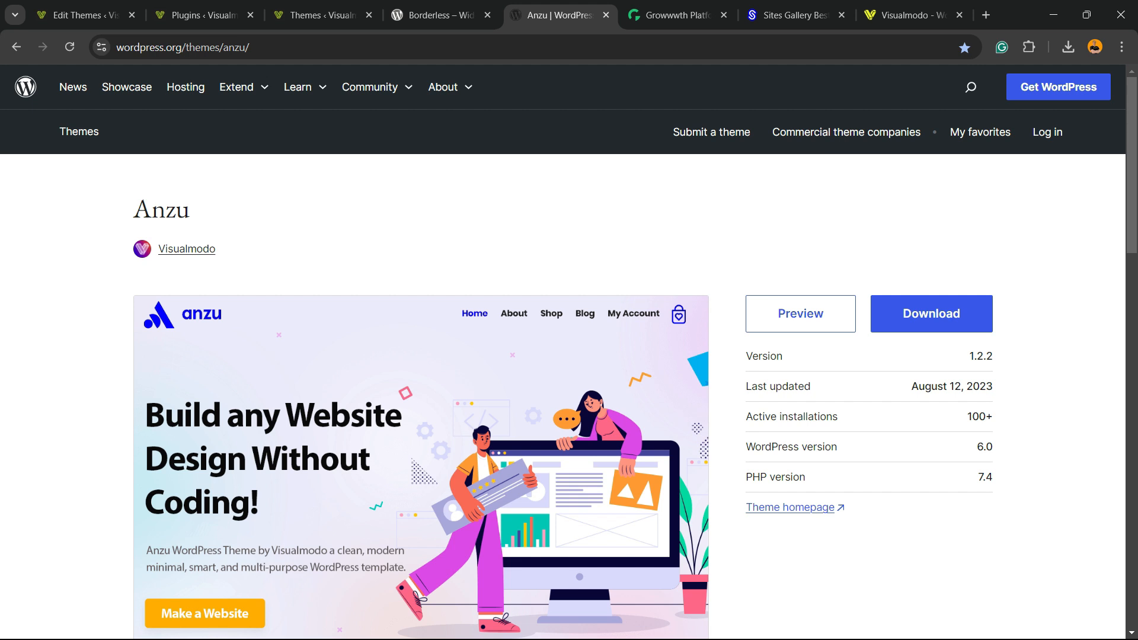
{"action": "left_click", "coordinate": [677, 14]}
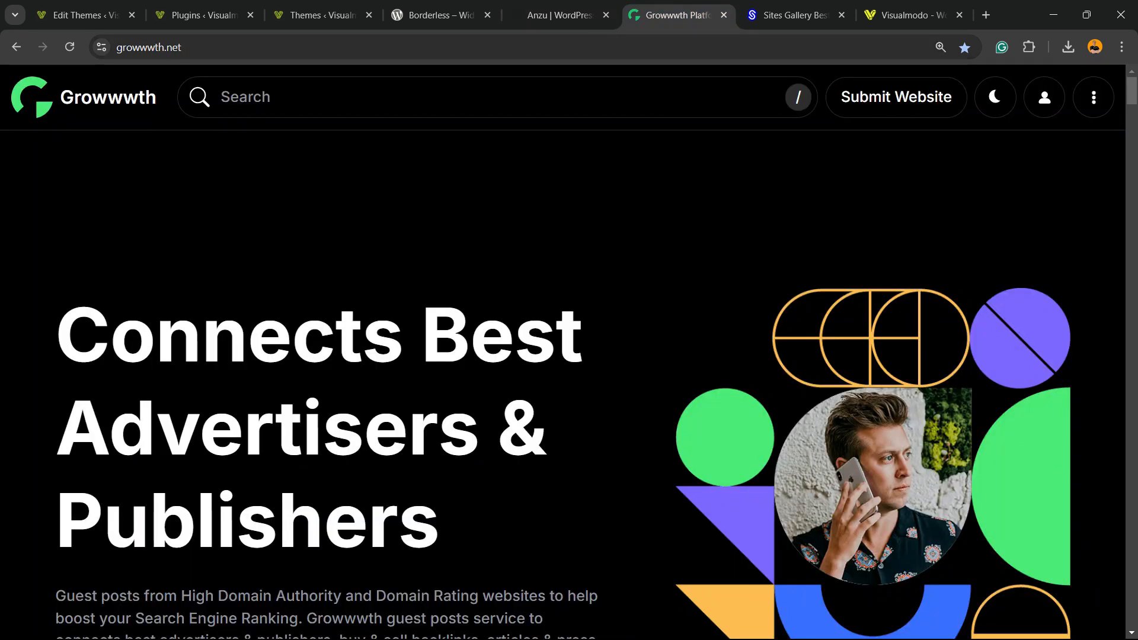
- Scroll through Growwwth's advertisers and featured websites, then switch to Sites Gallery
{"action": "scroll", "scroll_direction": "down", "scroll_amount": 3}
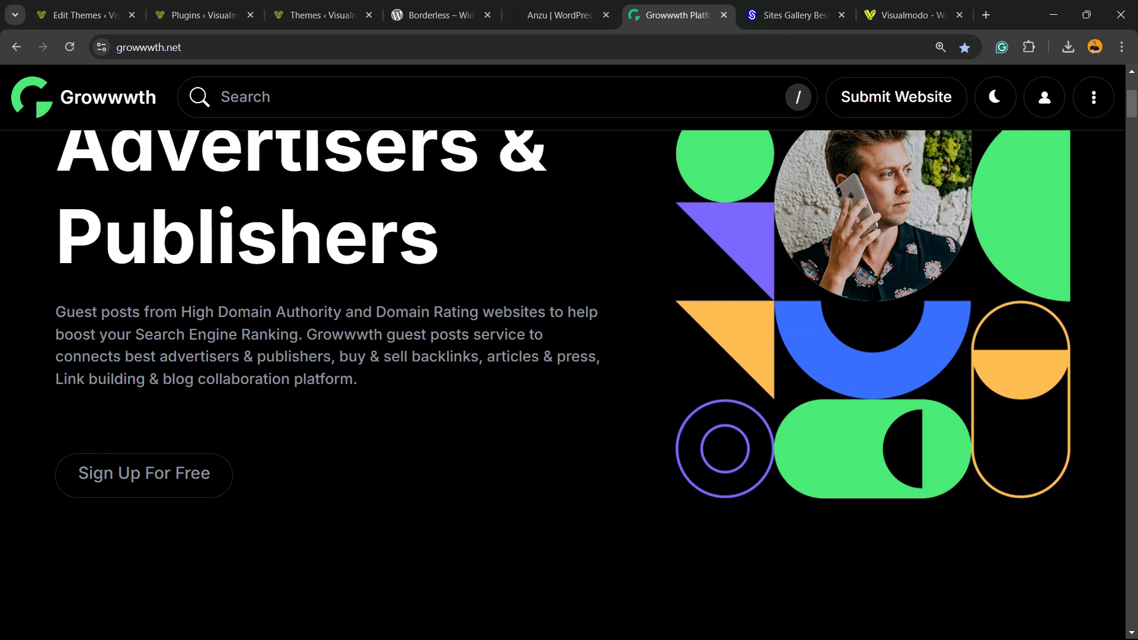
{"action": "scroll", "scroll_direction": "down", "scroll_amount": 3}
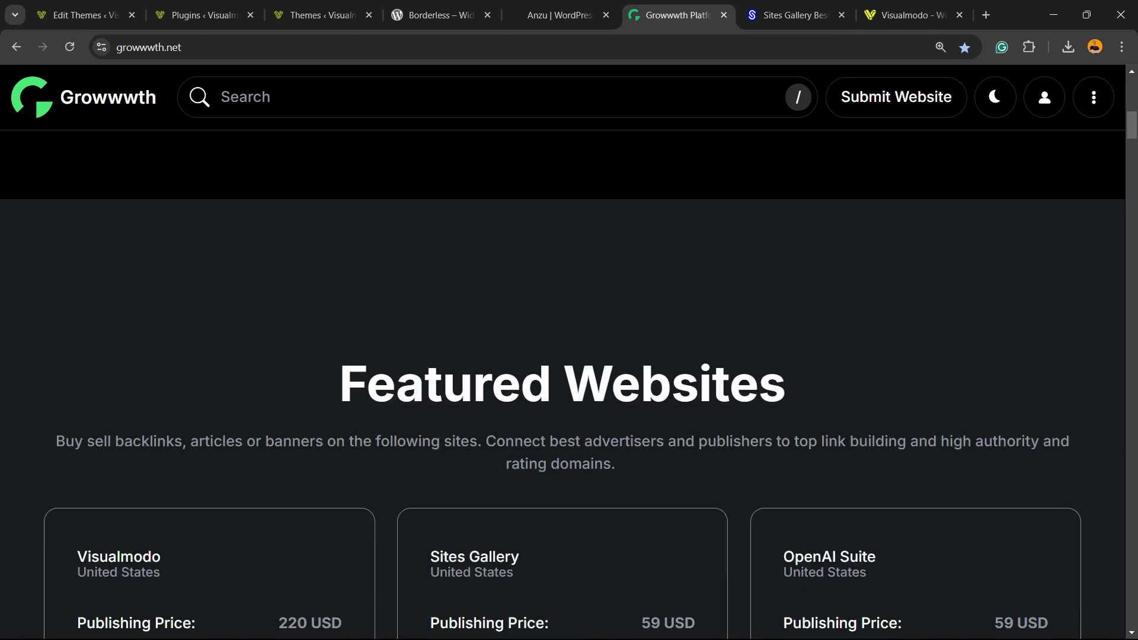
{"action": "scroll", "scroll_direction": "down", "scroll_amount": 3}
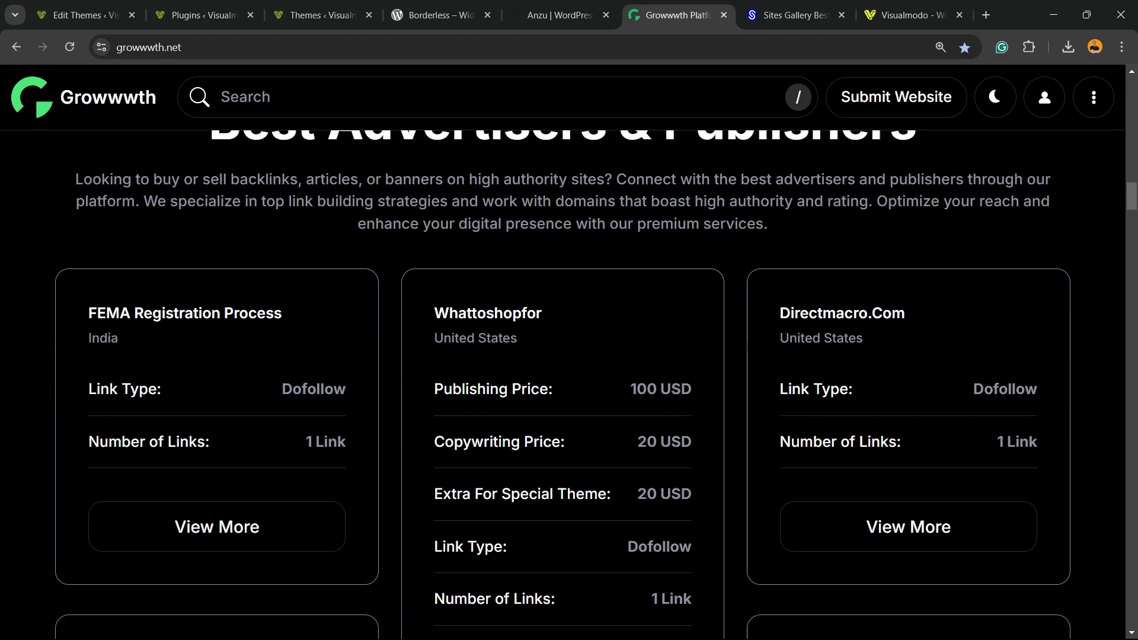
{"action": "scroll", "scroll_direction": "down", "scroll_amount": 3}
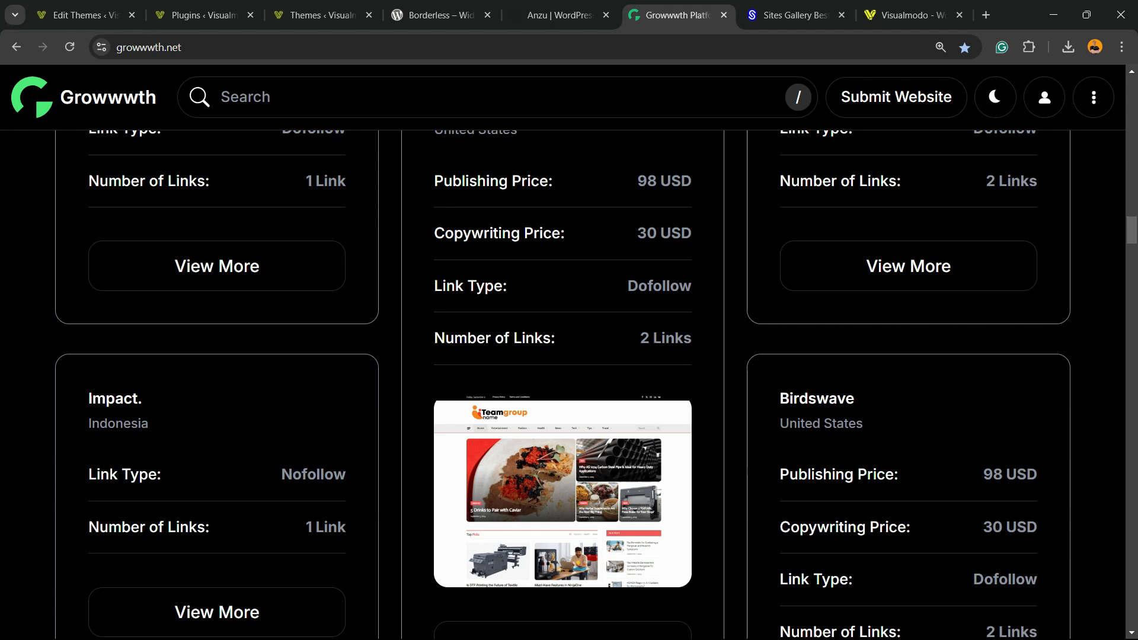
{"action": "scroll", "scroll_direction": "down", "scroll_amount": 3}
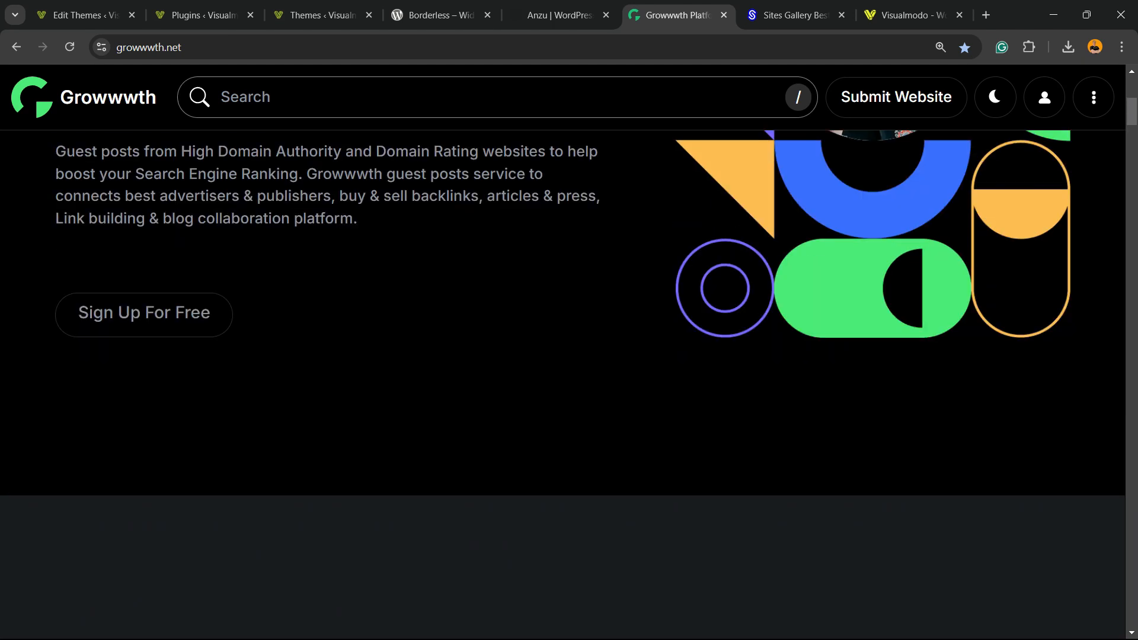
{"action": "scroll", "scroll_direction": "up", "scroll_amount": 3}
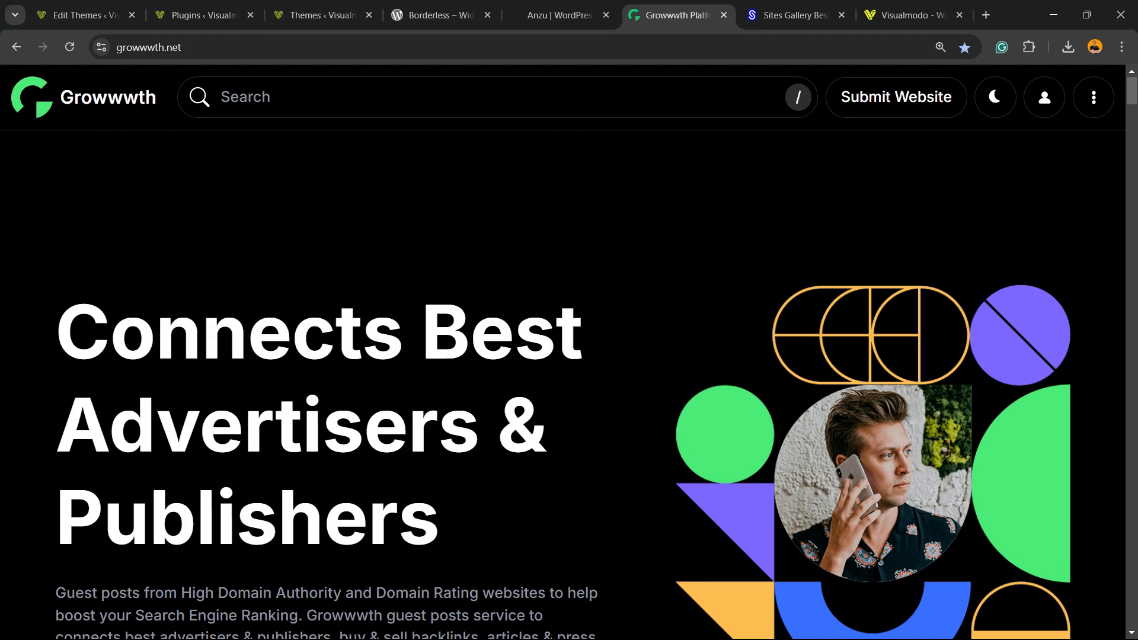
{"action": "left_click", "coordinate": [793, 14]}
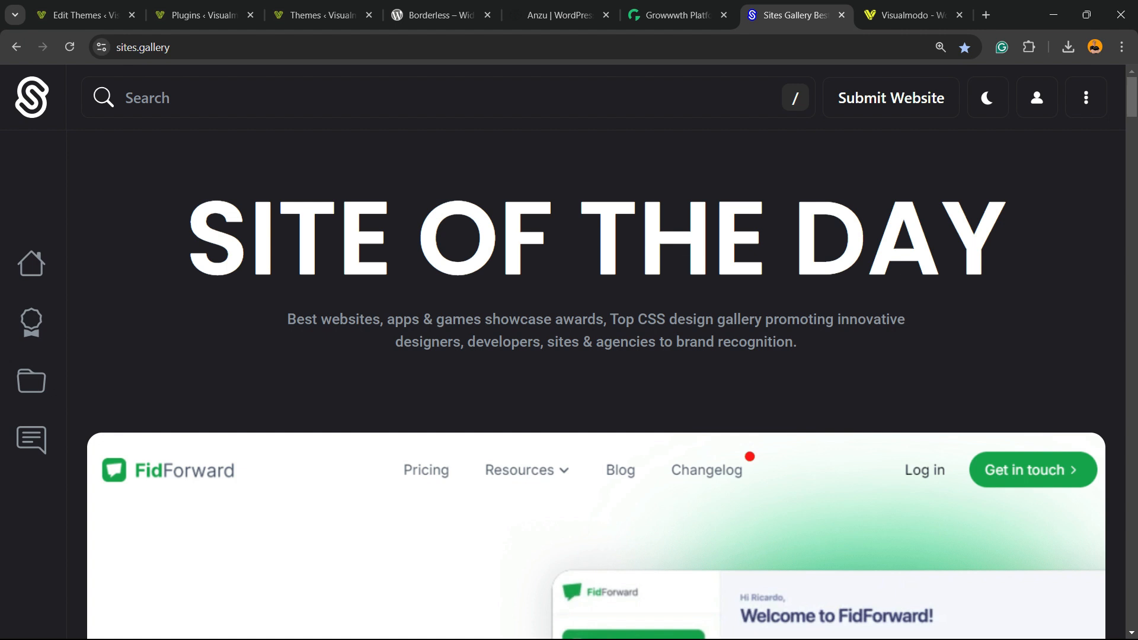
- Scroll through the Sites Gallery site cards and Q&A, then switch to the Visualmodo website
{"action": "scroll", "scroll_direction": "down", "scroll_amount": 3}
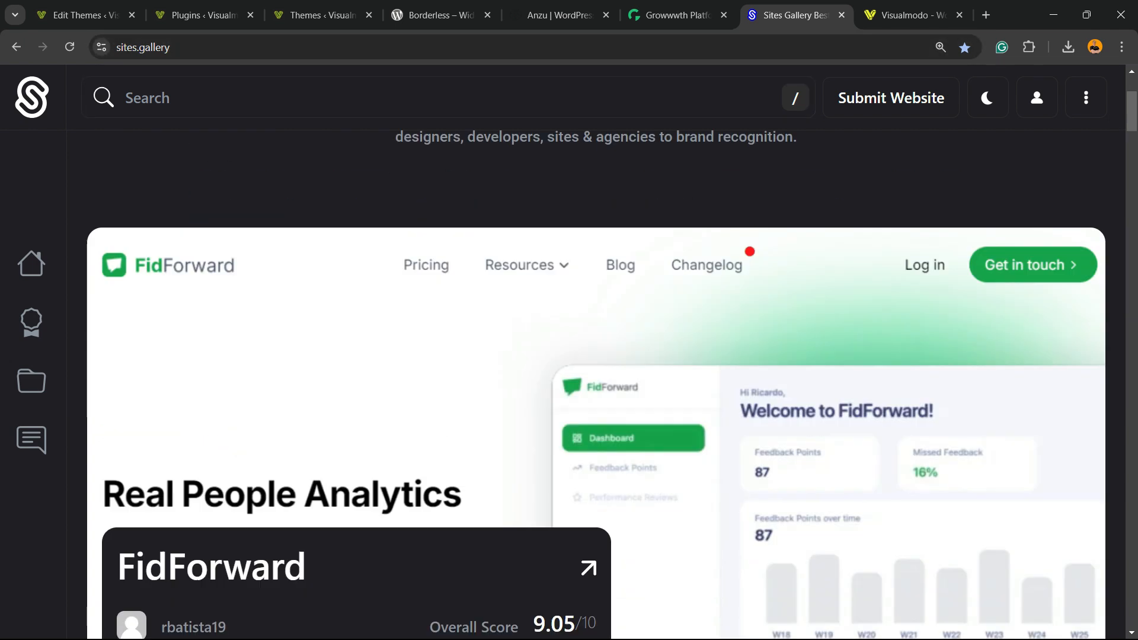
{"action": "scroll", "scroll_direction": "down", "scroll_amount": 3}
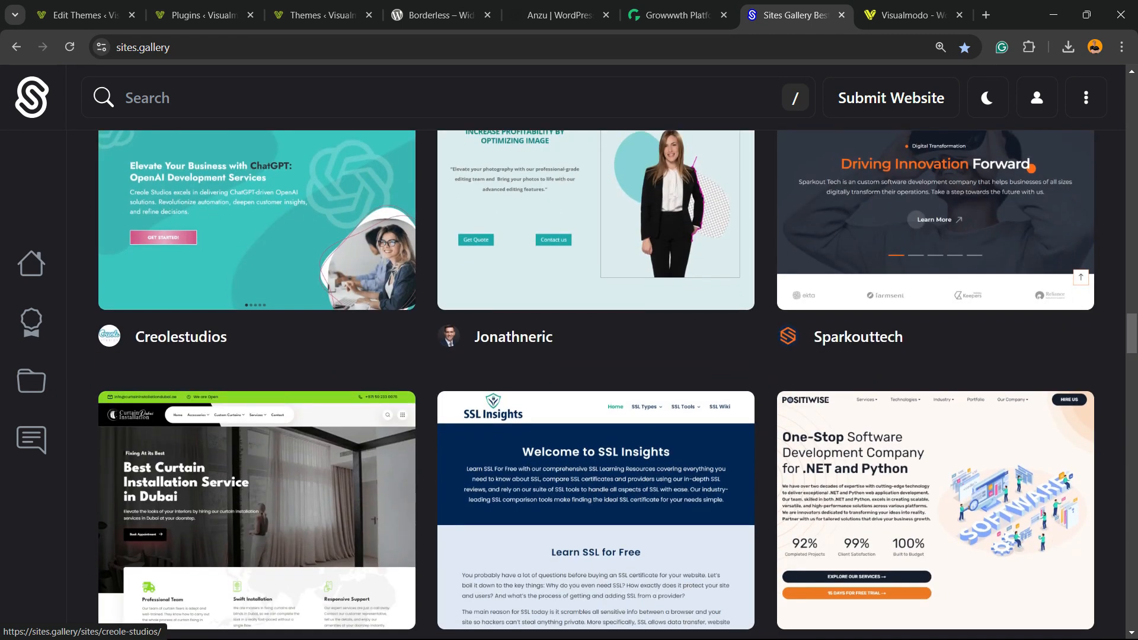
{"action": "scroll", "scroll_direction": "down", "scroll_amount": 3}
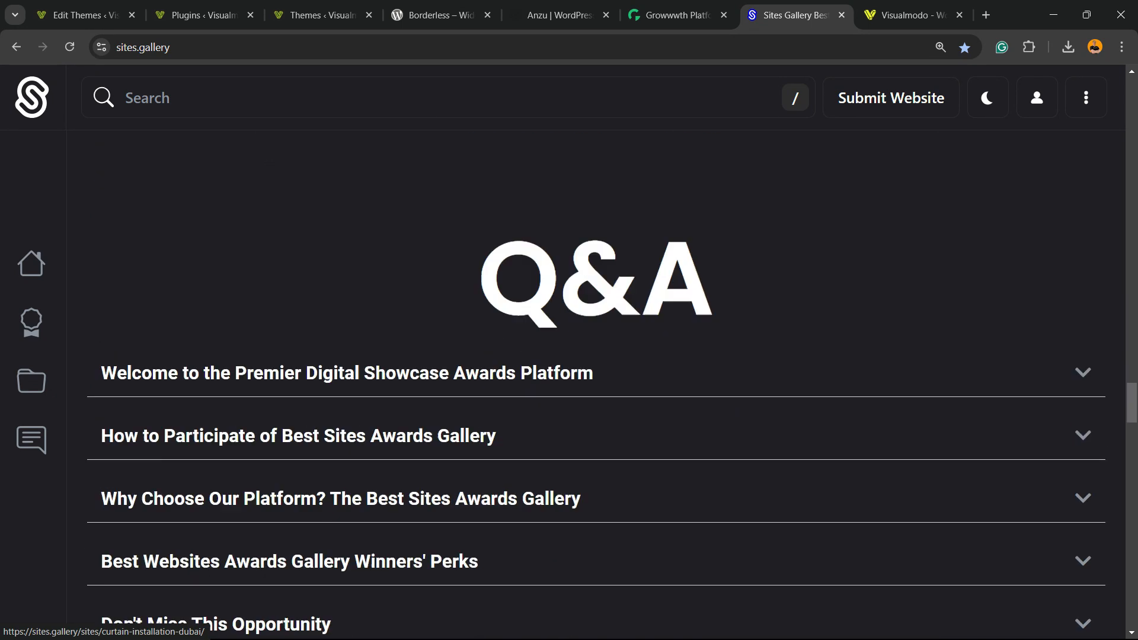
{"action": "left_click", "coordinate": [910, 15]}
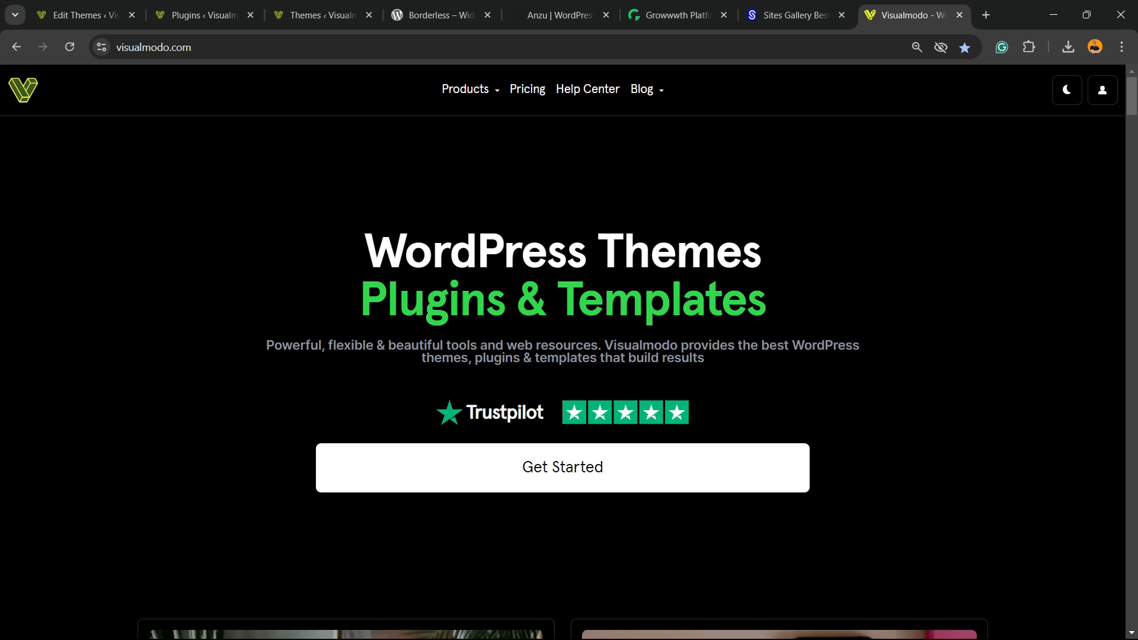
{"action": "scroll", "scroll_direction": "down", "scroll_amount": 3}
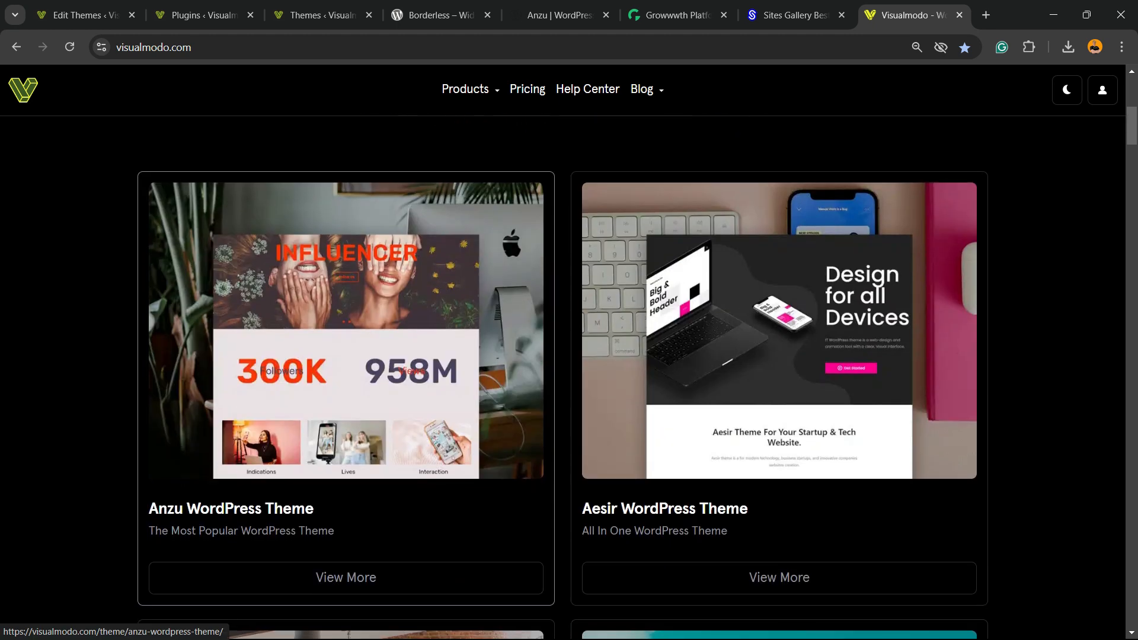
{"action": "scroll", "scroll_direction": "down", "scroll_amount": 3}
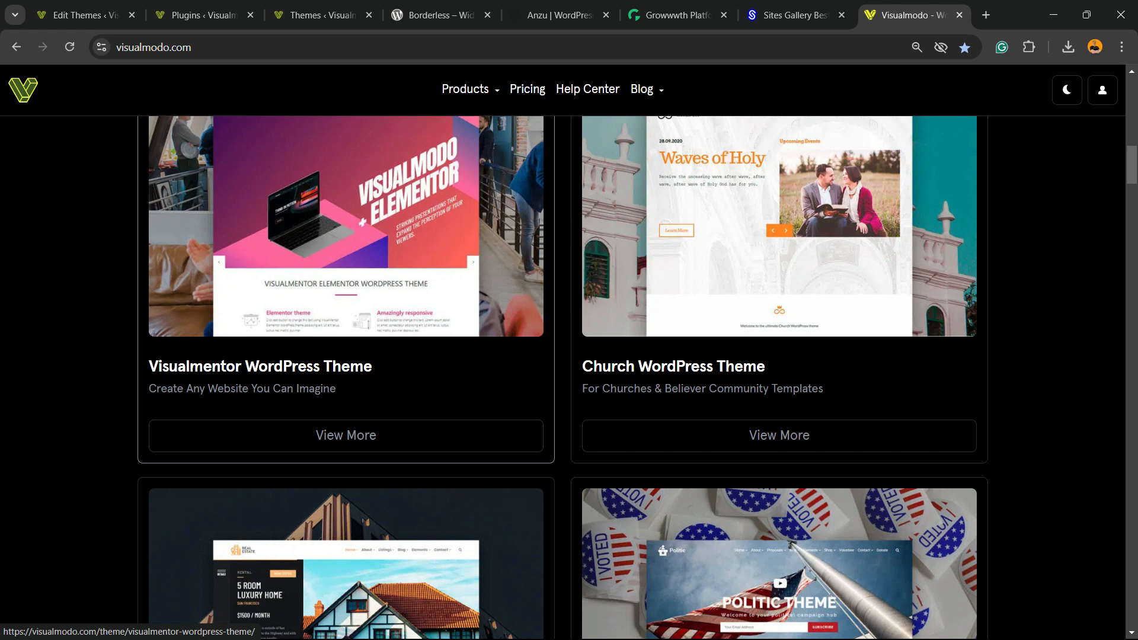
{"action": "scroll", "scroll_direction": "down", "scroll_amount": 3}
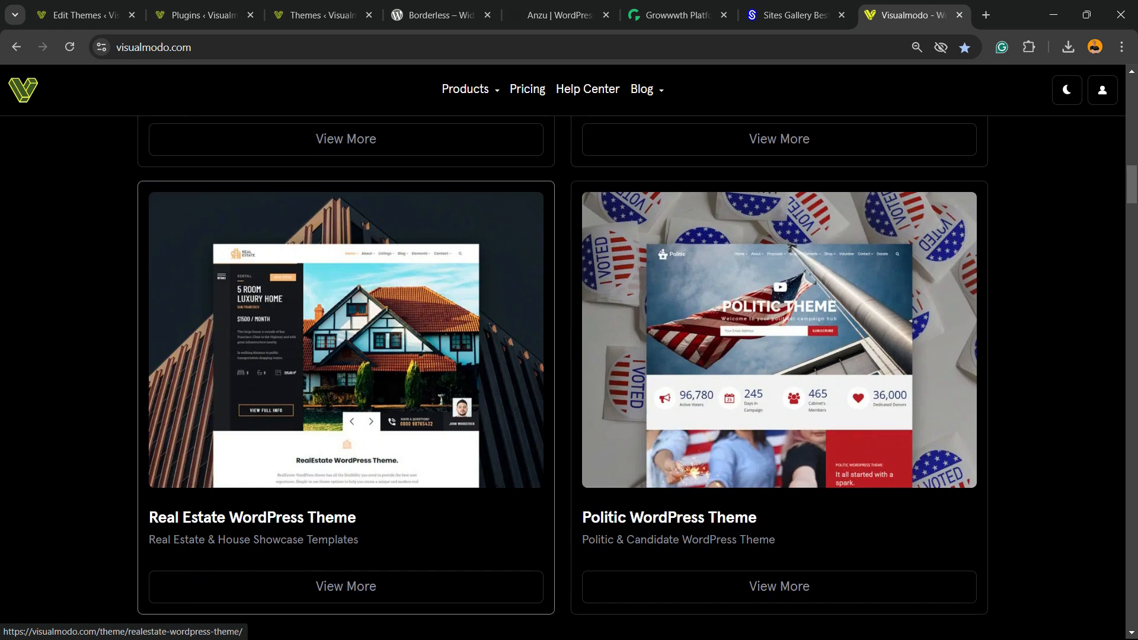
{"action": "scroll", "scroll_direction": "down", "scroll_amount": 3}
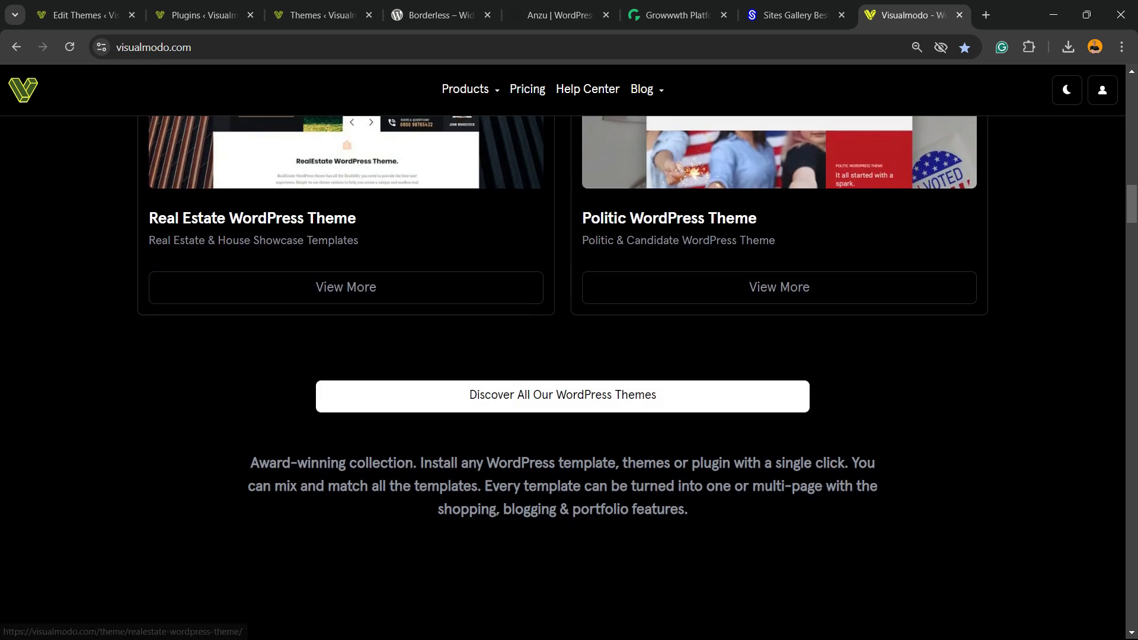
{"action": "scroll", "scroll_direction": "down", "scroll_amount": 3}
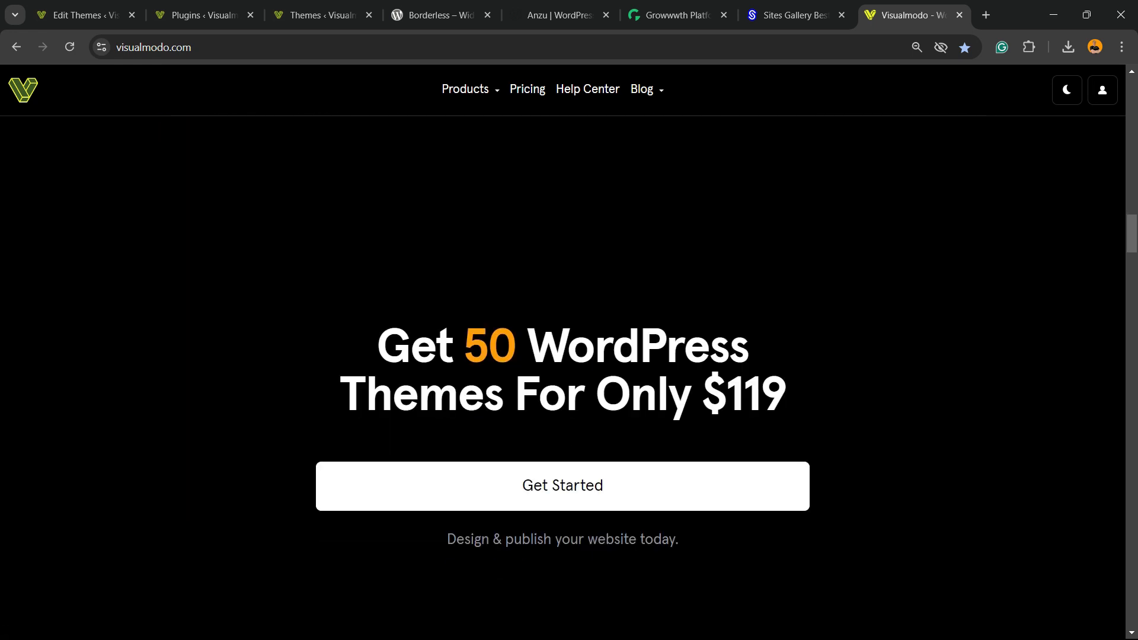
{"action": "scroll", "scroll_direction": "down", "scroll_amount": 3}
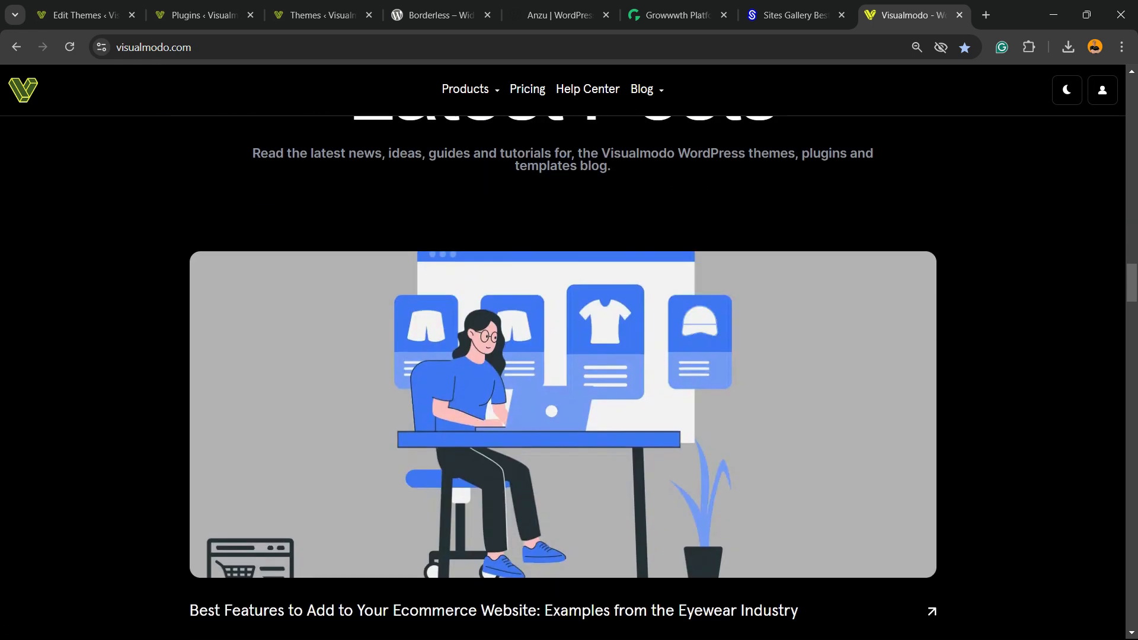
{"action": "scroll", "scroll_direction": "down", "scroll_amount": 3}
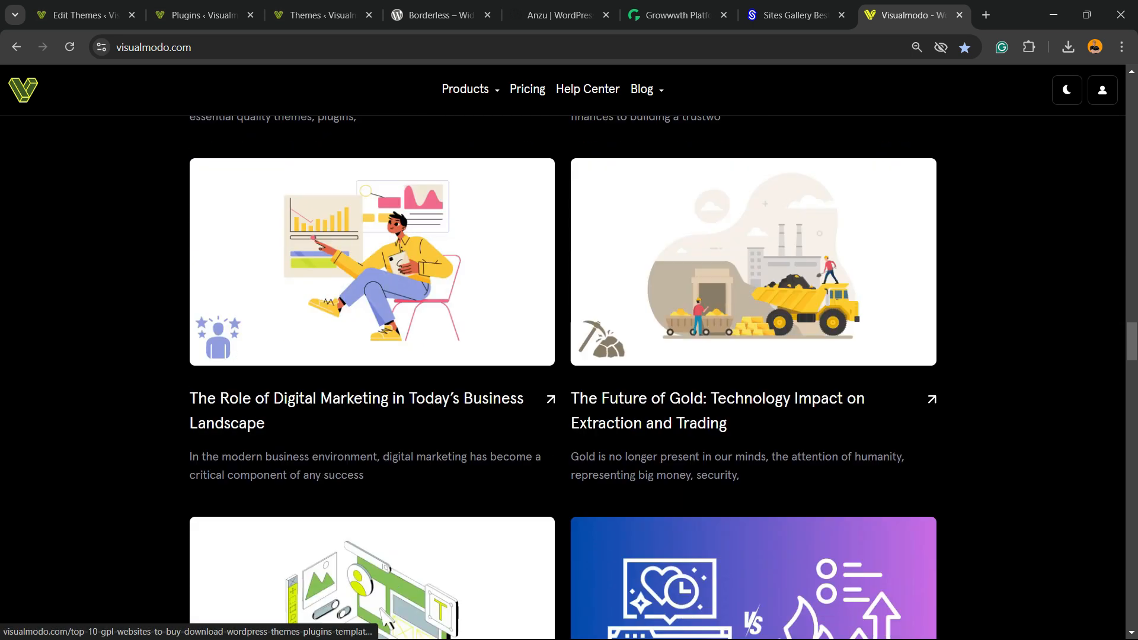
{"action": "scroll", "scroll_direction": "down", "scroll_amount": 3}
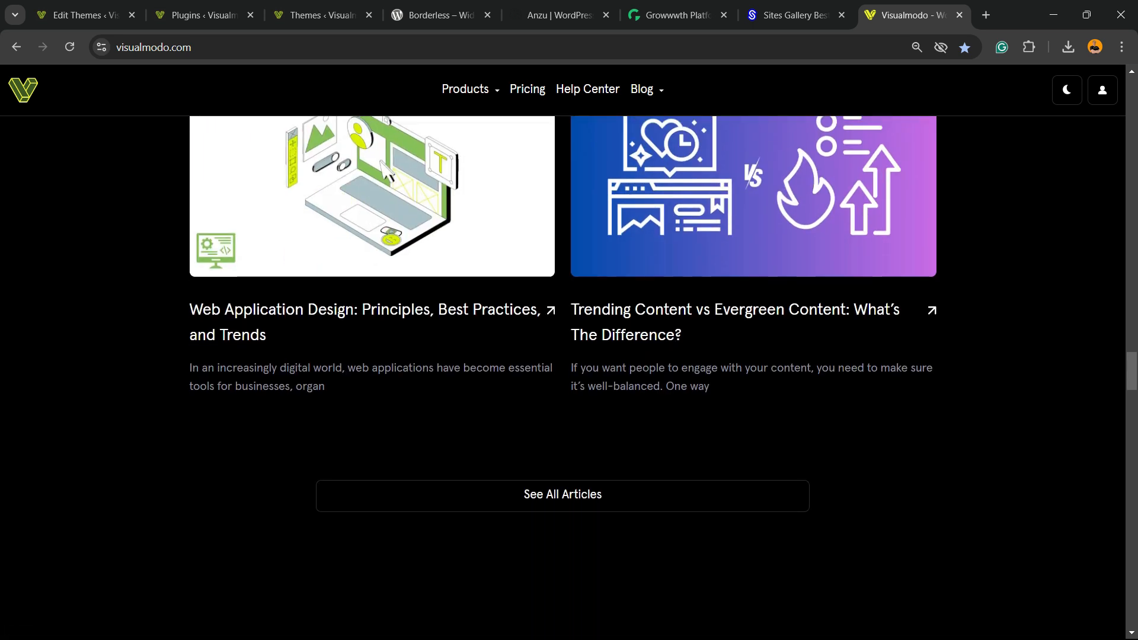
{"action": "scroll", "scroll_direction": "up", "scroll_amount": 3}
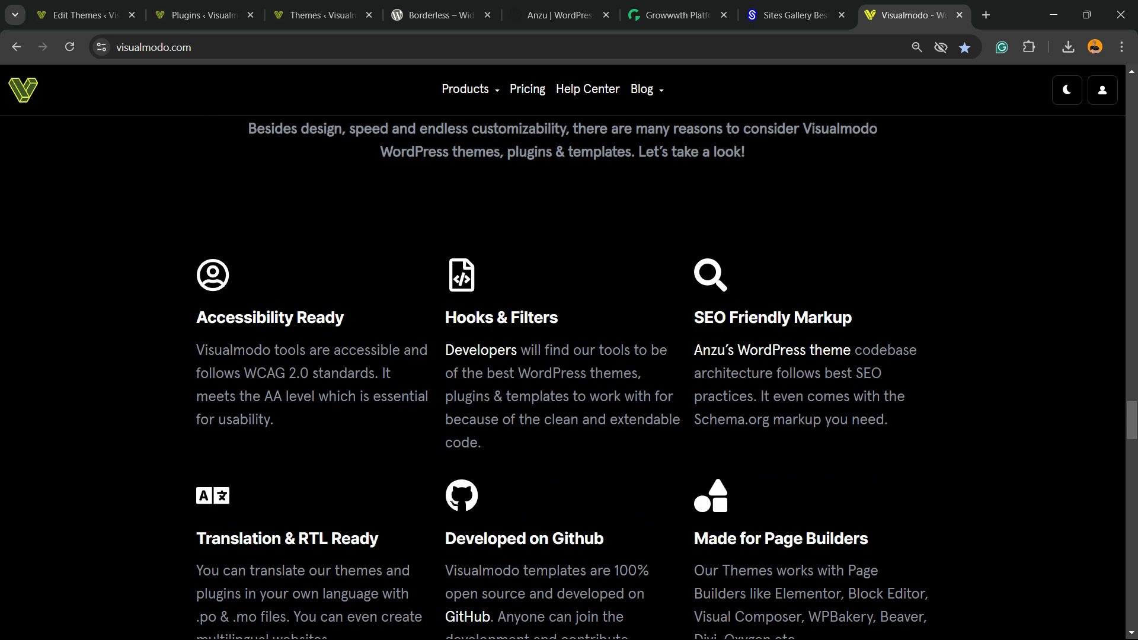
{"action": "scroll", "scroll_direction": "down", "scroll_amount": 3}
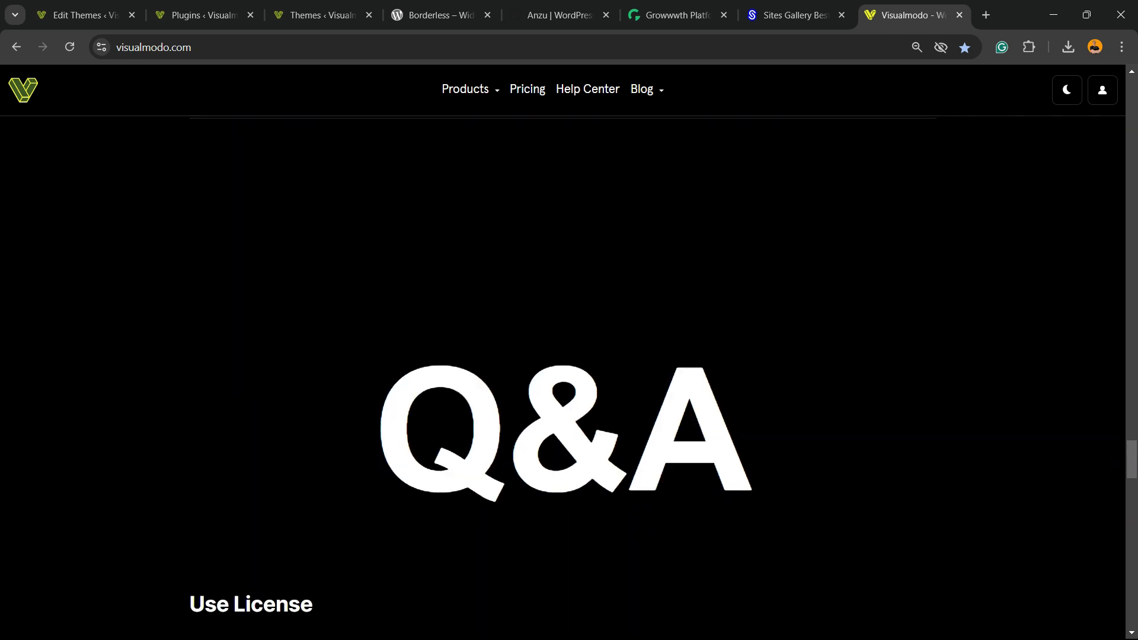
{"action": "scroll", "scroll_direction": "down", "scroll_amount": 3}
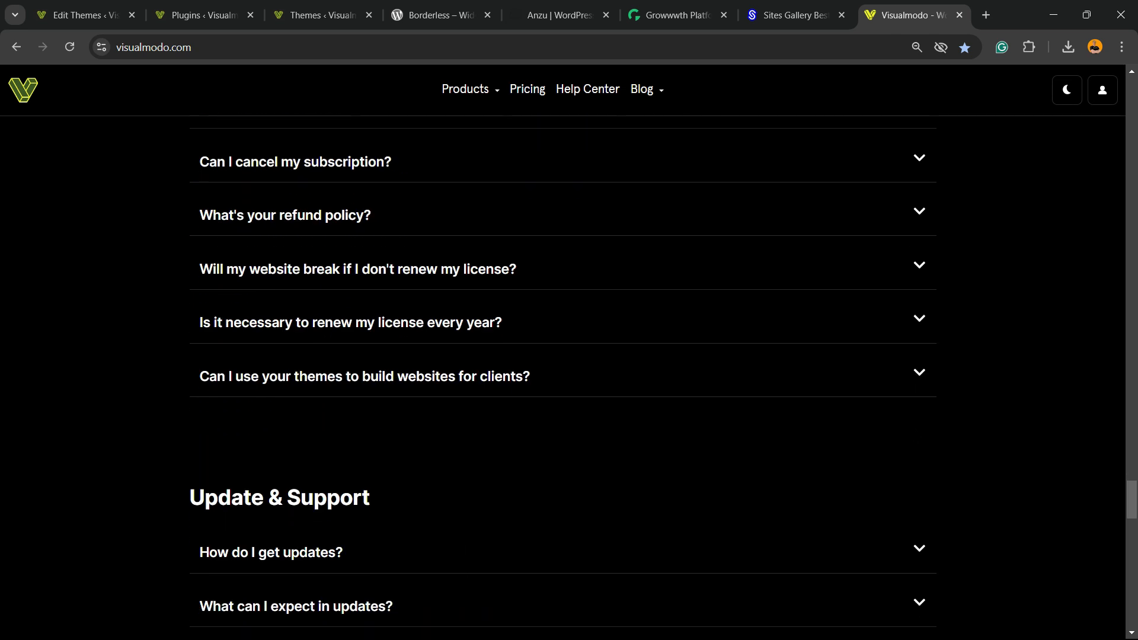